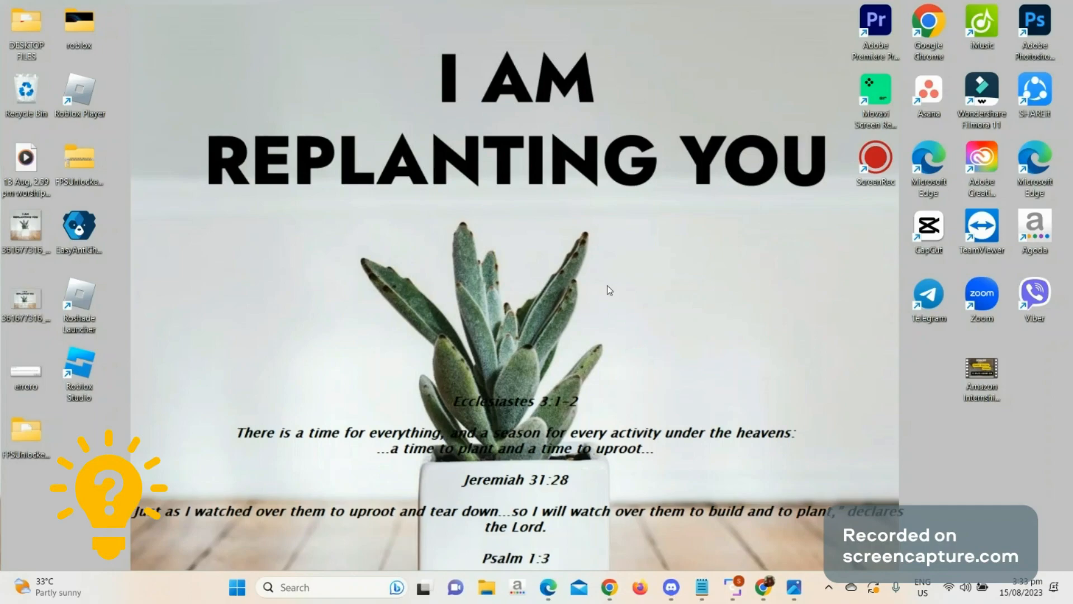
mouse_move(623, 310)
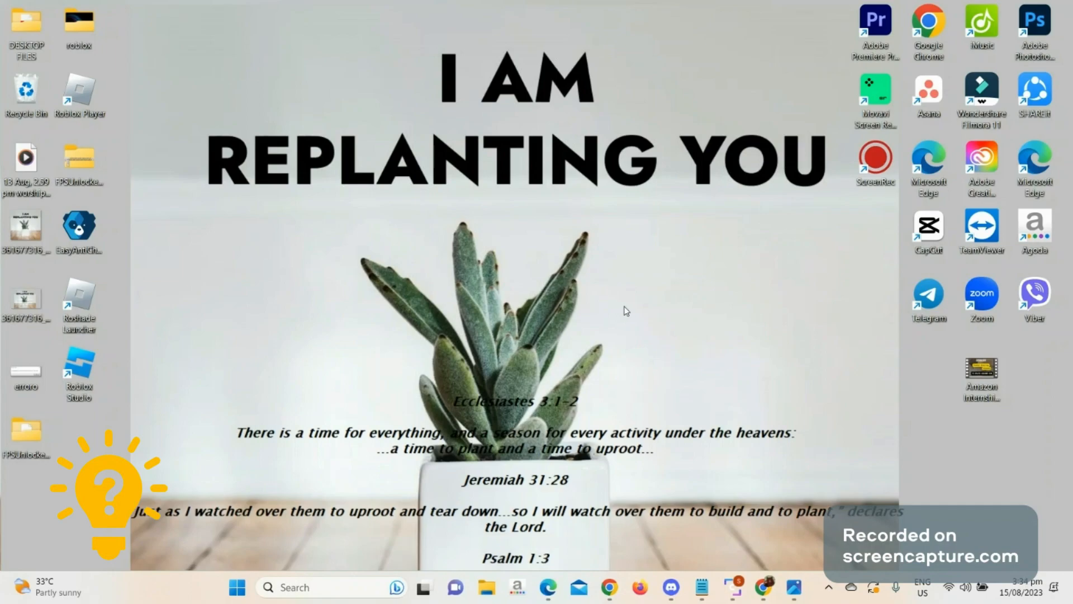
mouse_move(541, 383)
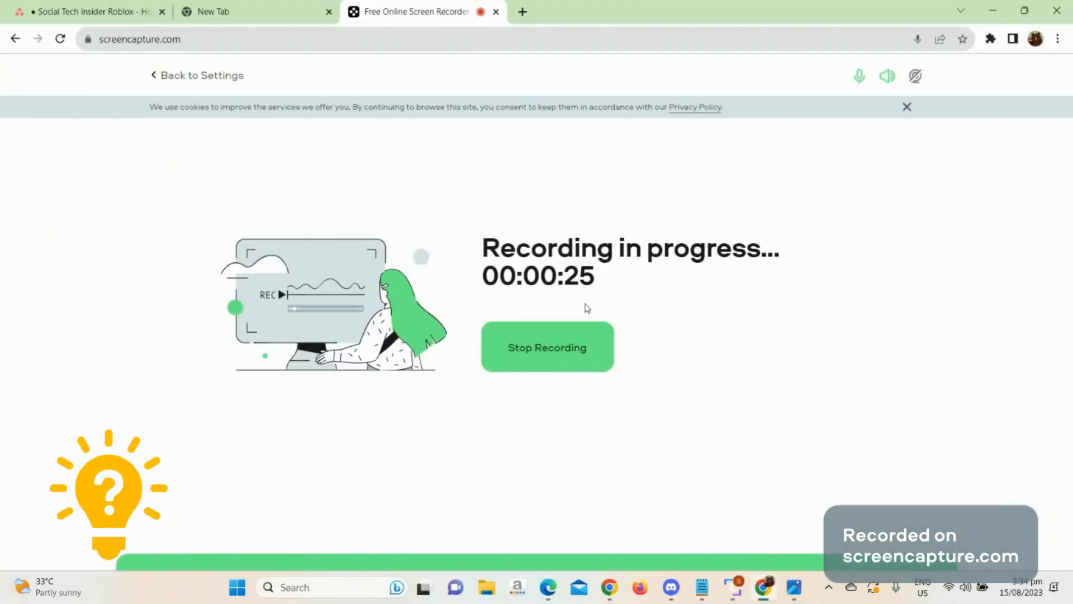
Step: Navigate the new tab to the DLL-files.com home page via the dll-files.com search suggestion
click(255, 11)
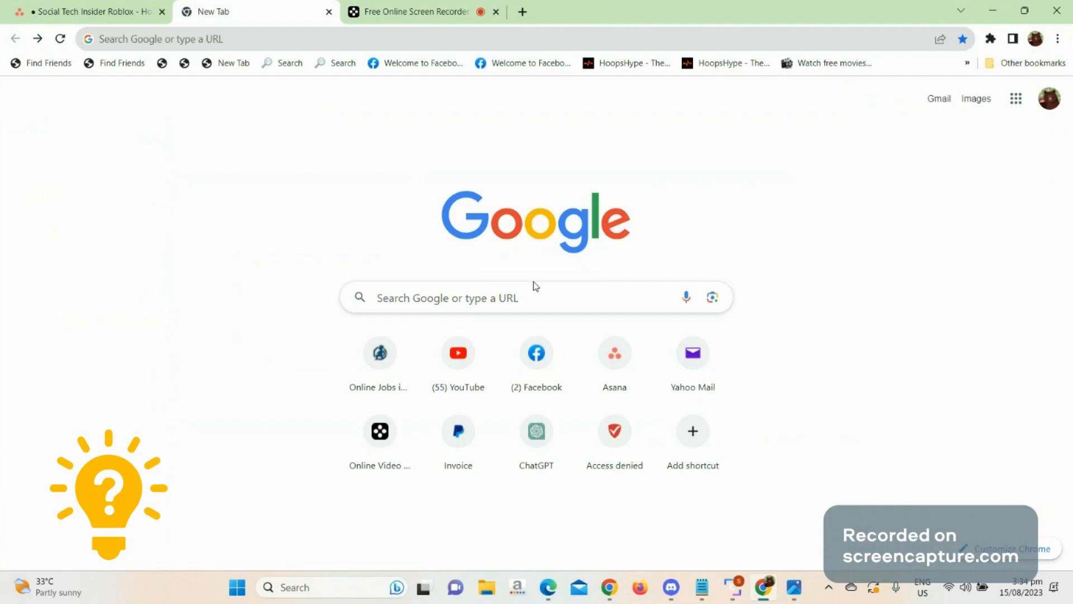
mouse_move(240, 84)
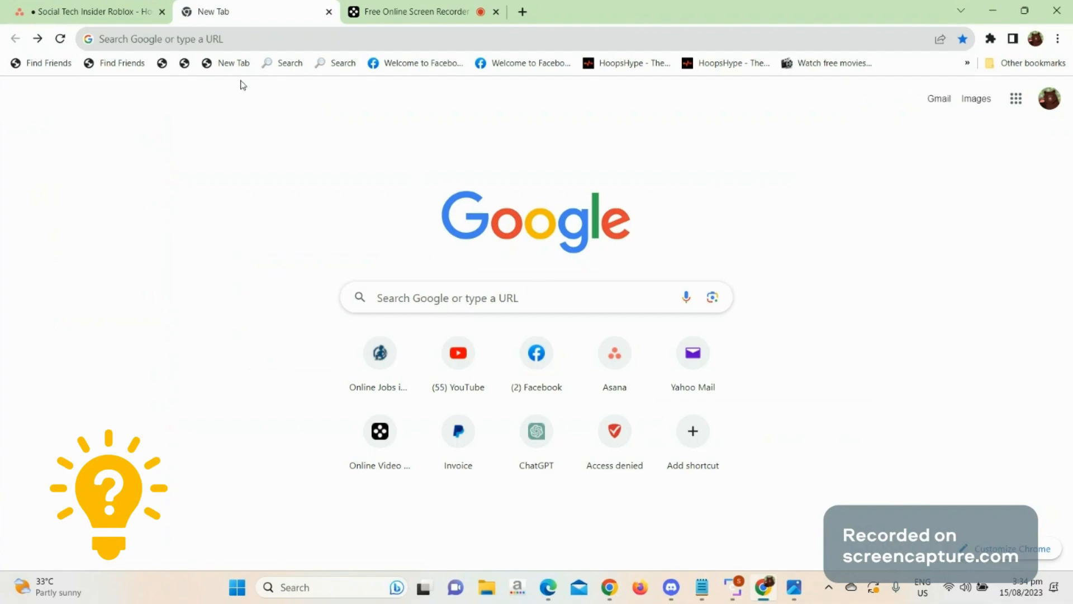
click(445, 297)
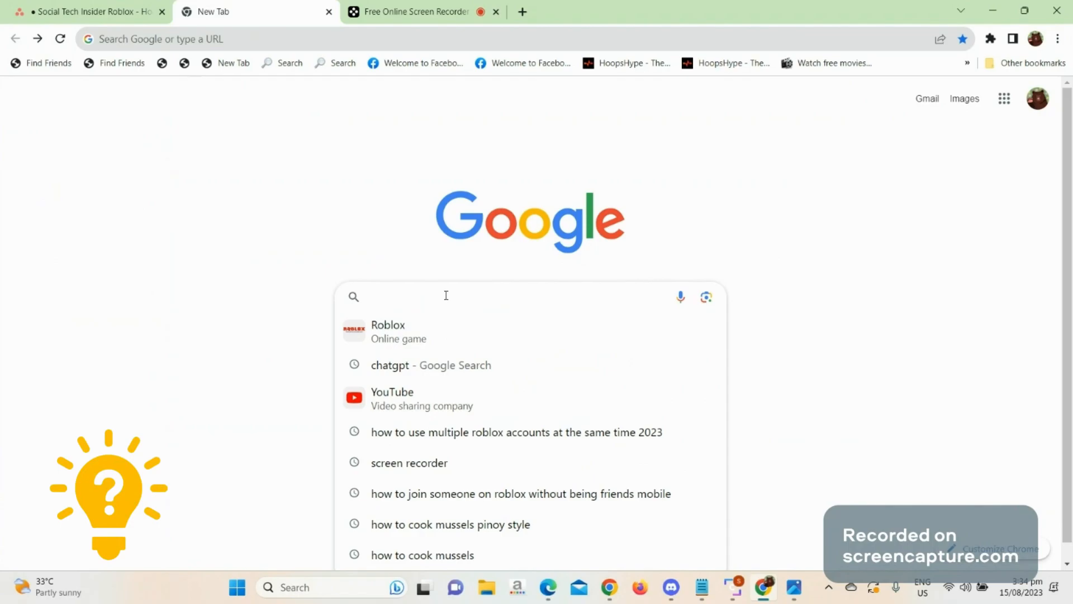
text(dll-files.com)
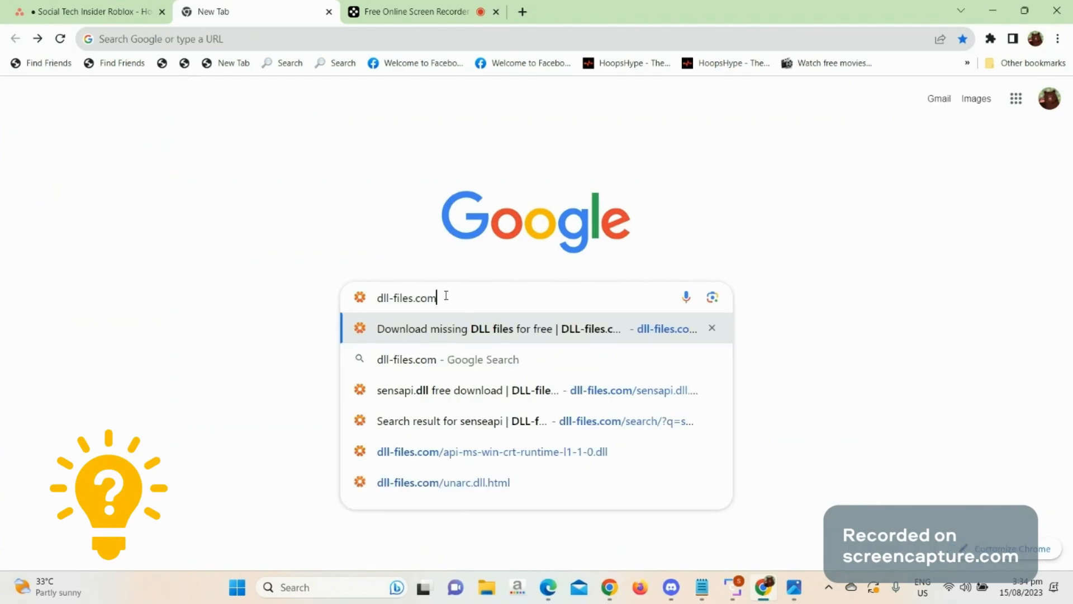
click(496, 328)
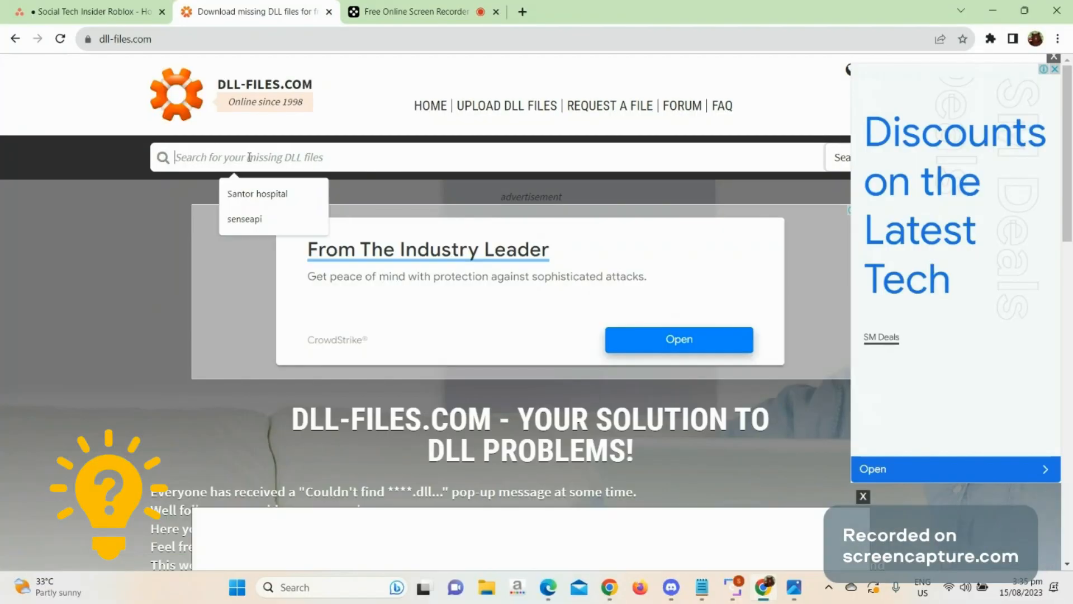
Step: Search DLL-files.com for 'senseA' and go to the sensapi.dll result page
text(sense)
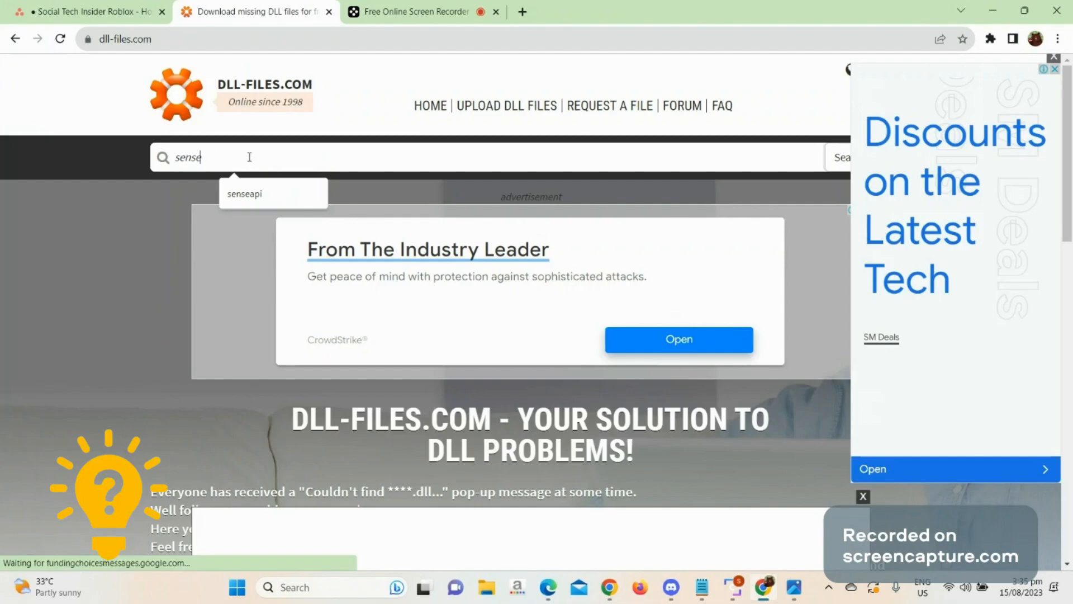
text(A)
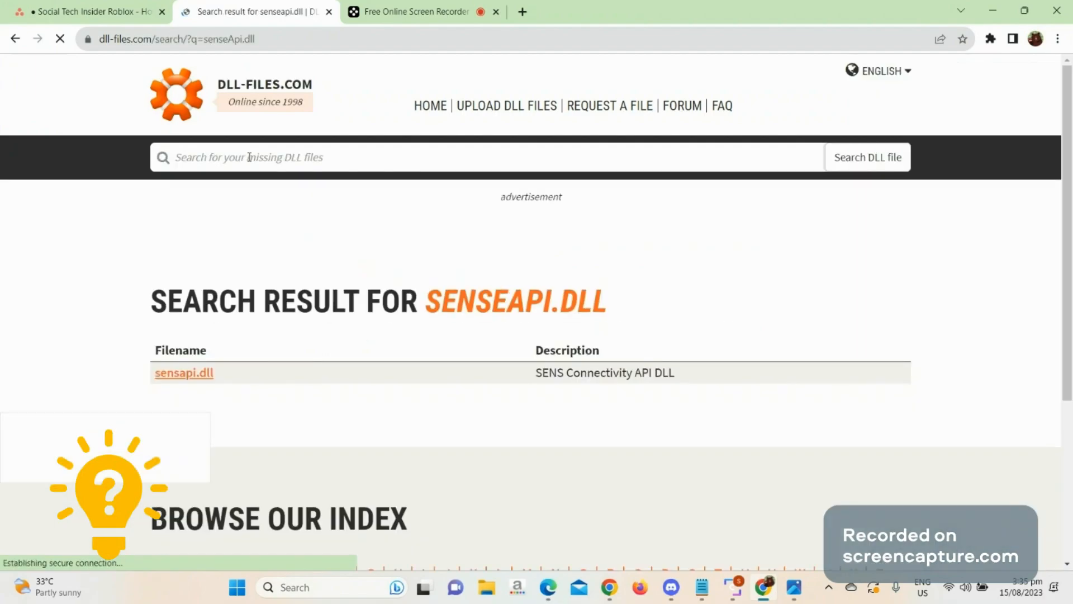
scroll(down, 3)
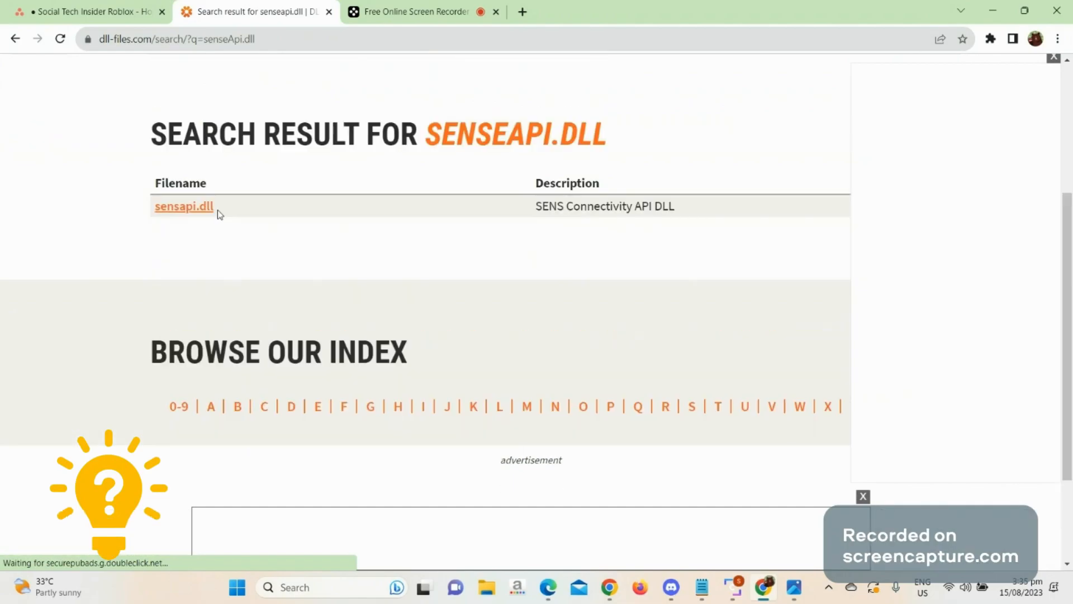
click(184, 205)
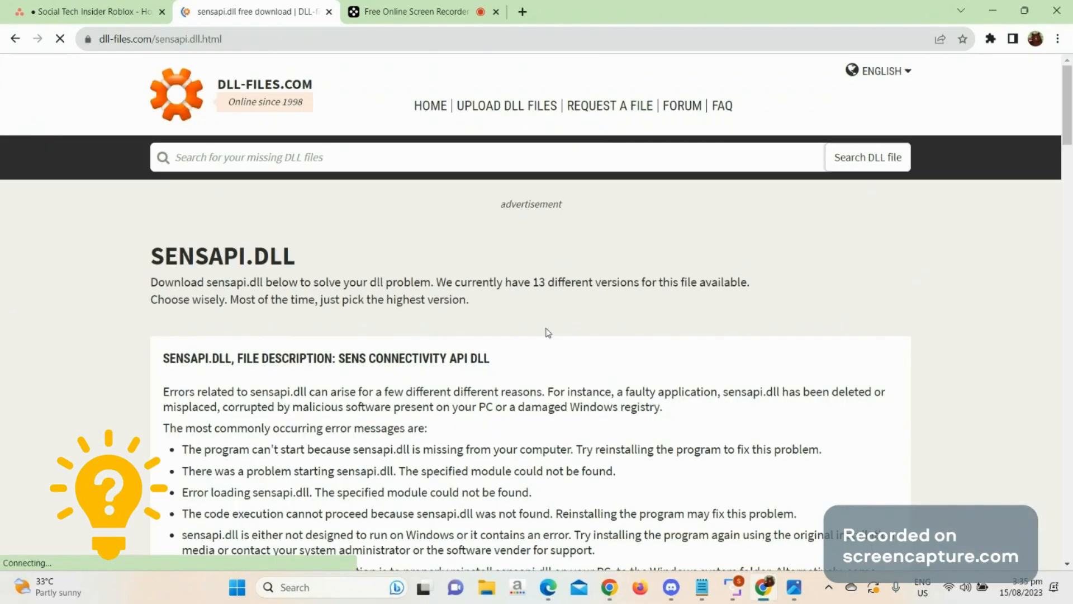
Step: Download the 64-bit version of sensapi.dll as a zip file
scroll(down, 3)
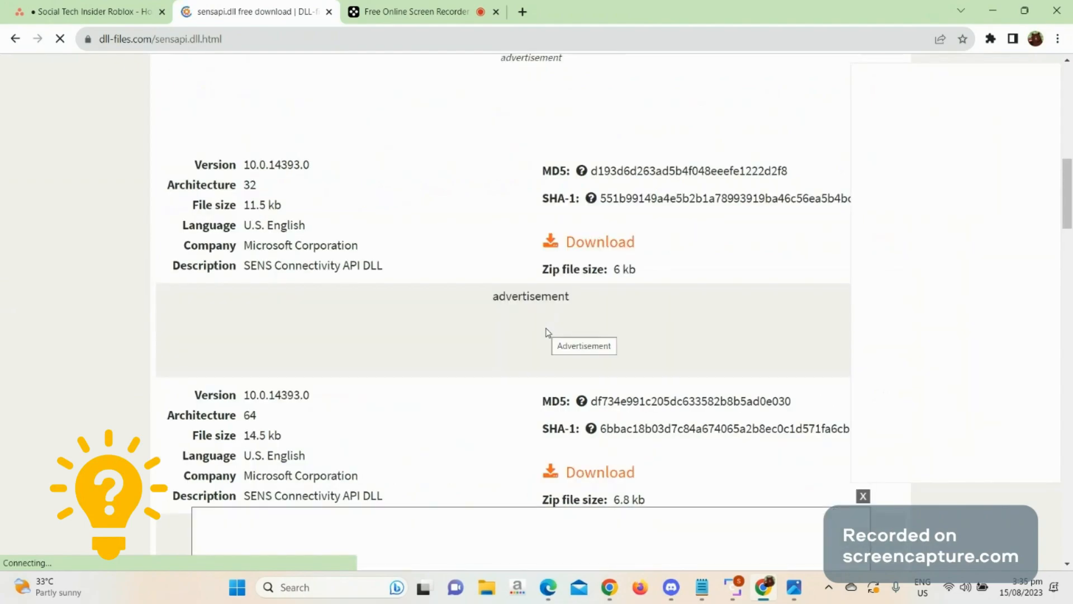
scroll(down, 3)
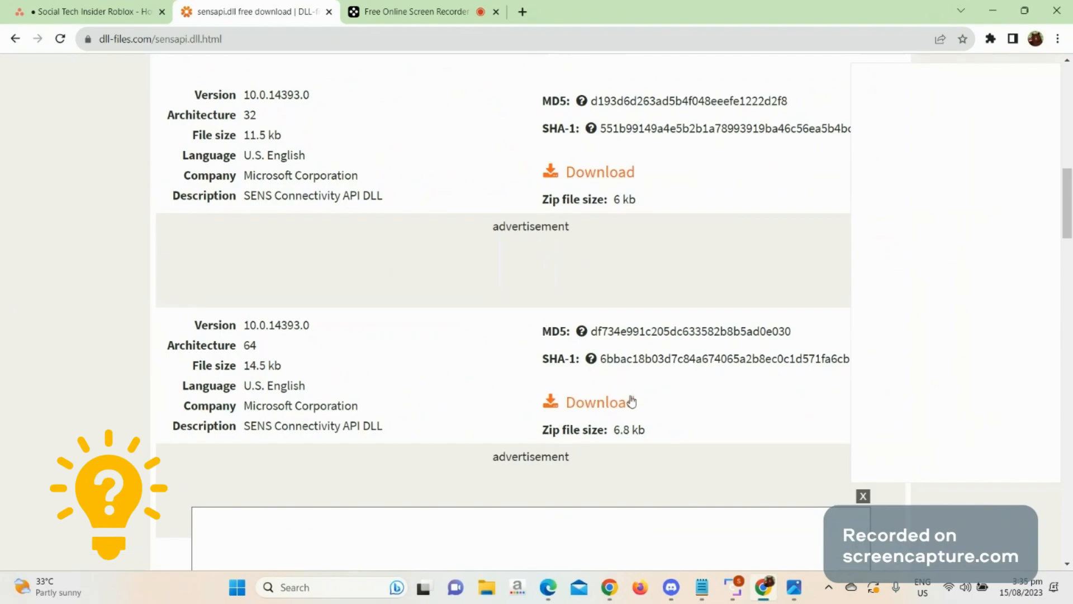
click(599, 401)
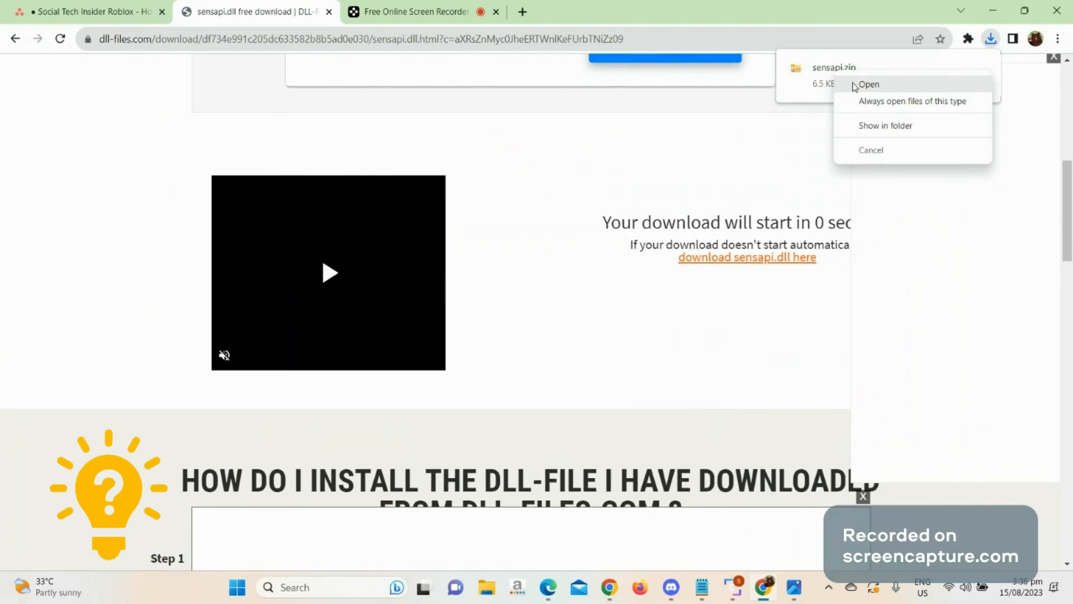
Step: Extract sensapi.zip into a Downloads\sensapi folder containing README and SensApi.dll
click(868, 83)
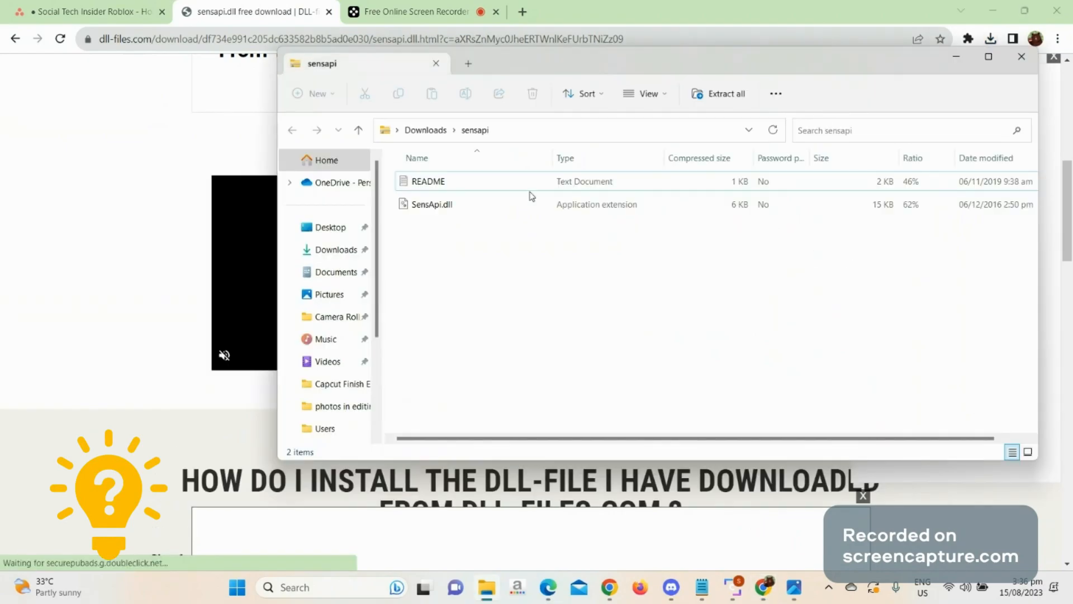
click(725, 94)
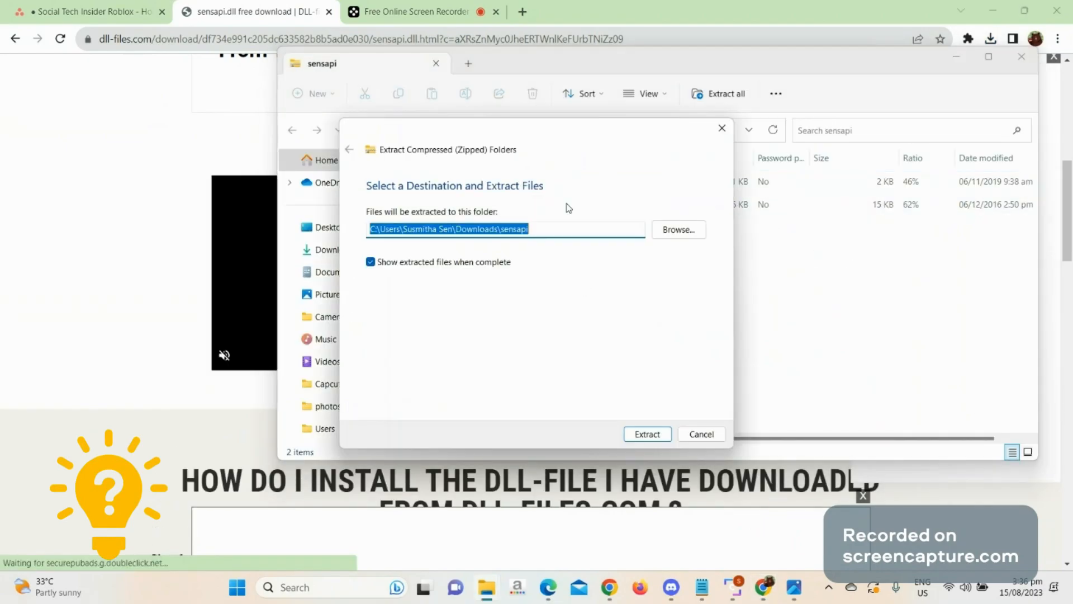
click(645, 433)
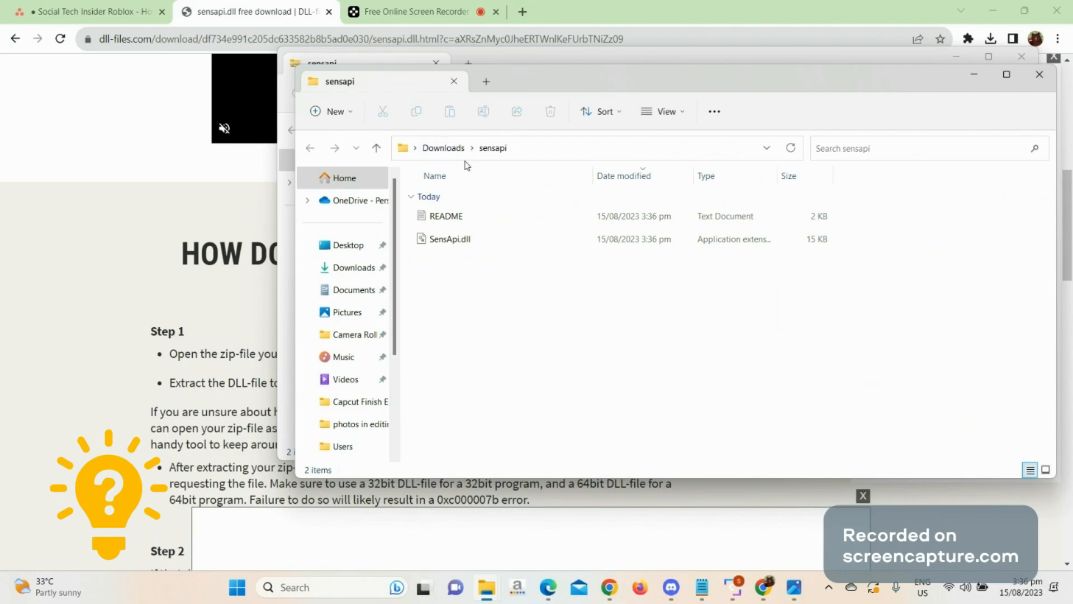
mouse_move(450, 240)
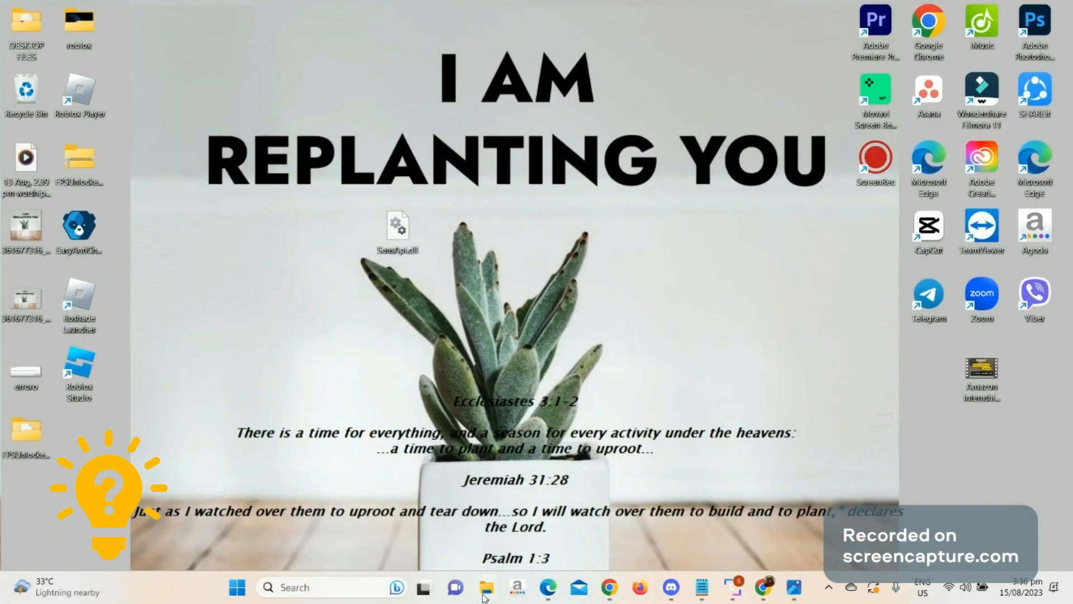
Step: Browse to the Windows folder on the Acer (C:) drive in File Explorer
click(485, 587)
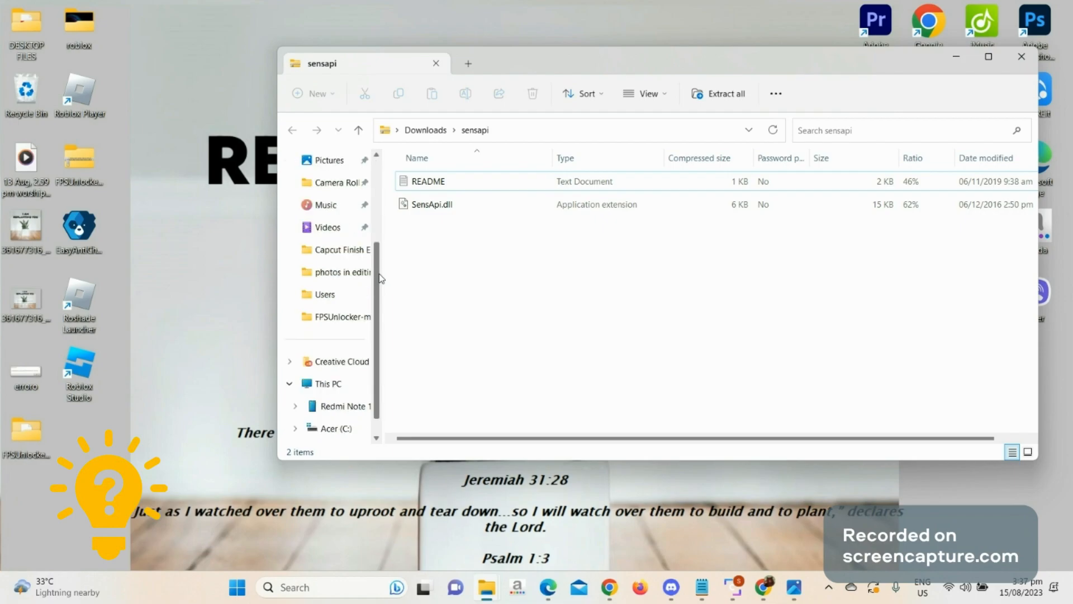
click(332, 429)
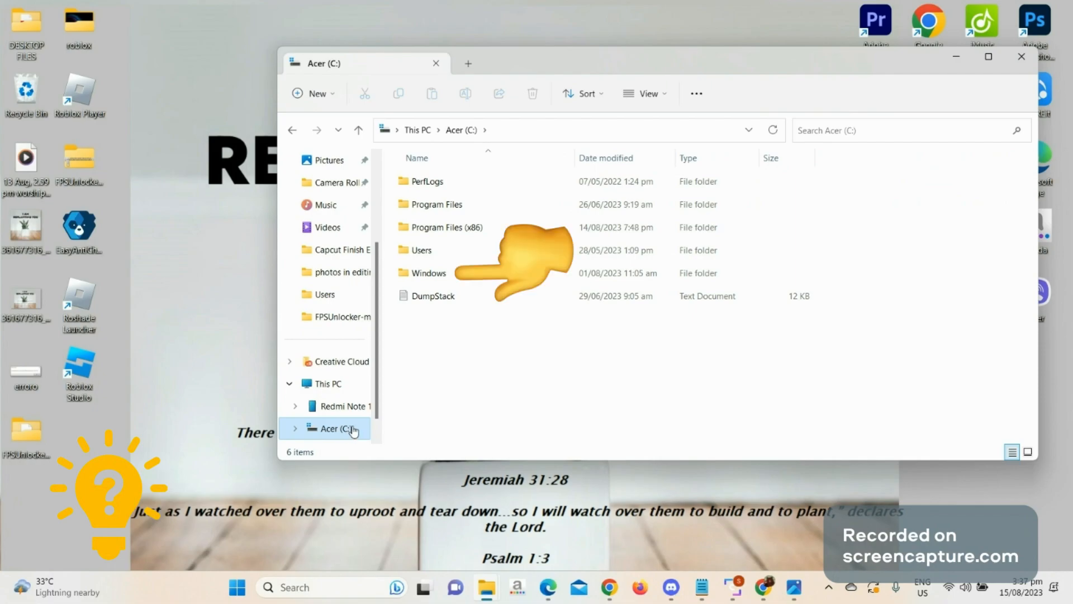
click(430, 273)
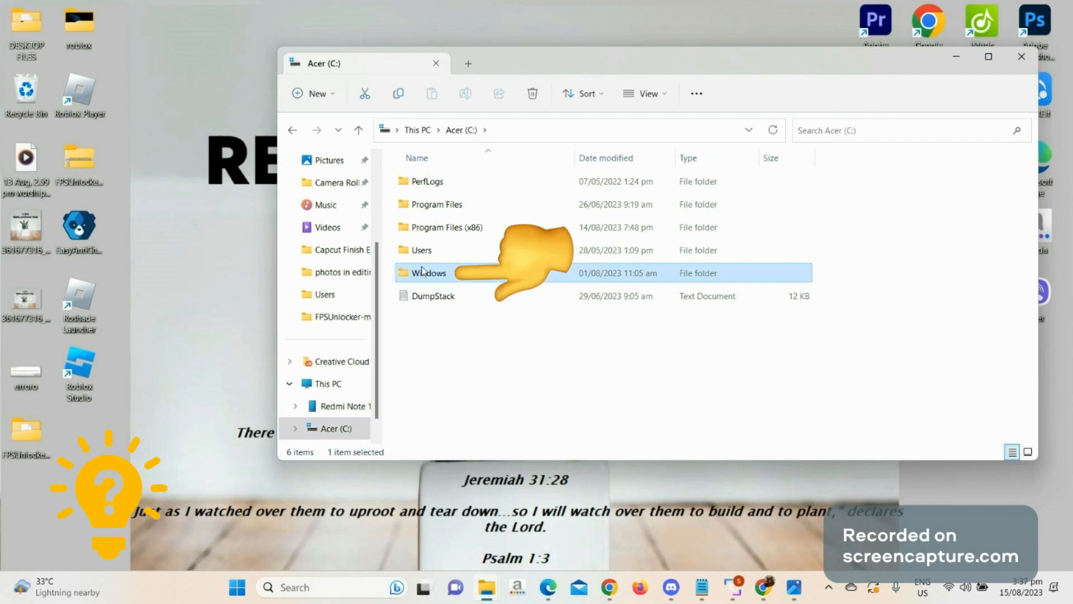
double_click(428, 273)
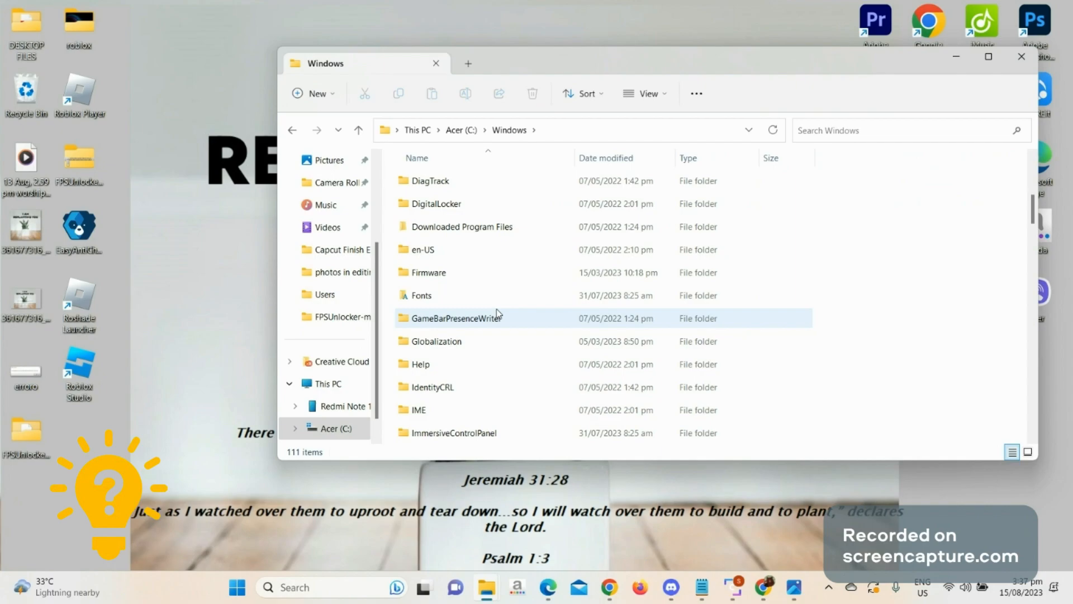
Step: Go into the System32 folder and scroll through its contents
scroll(down, 3)
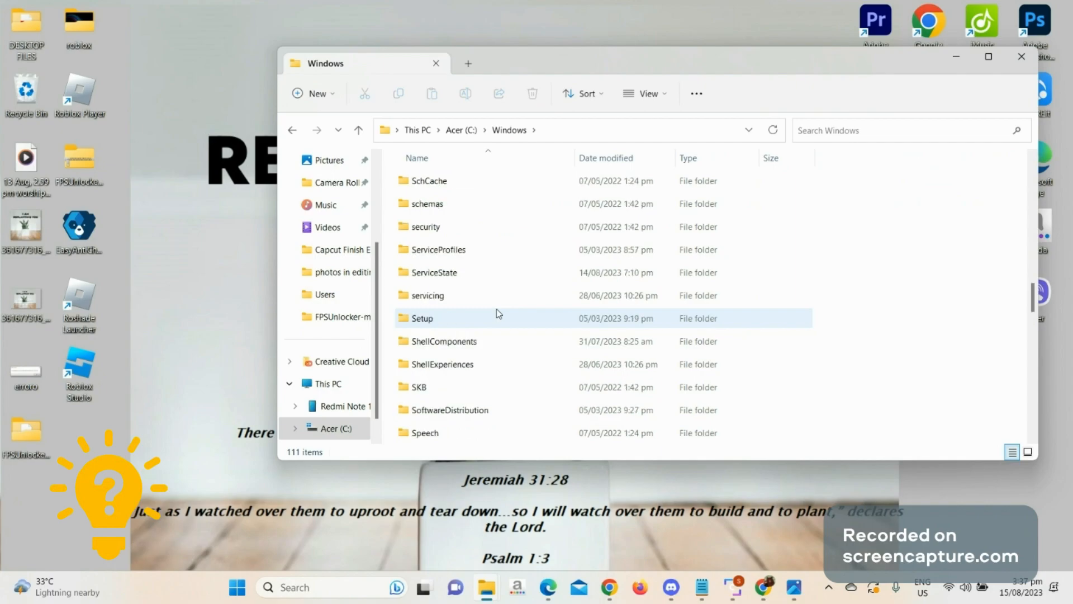
scroll(down, 3)
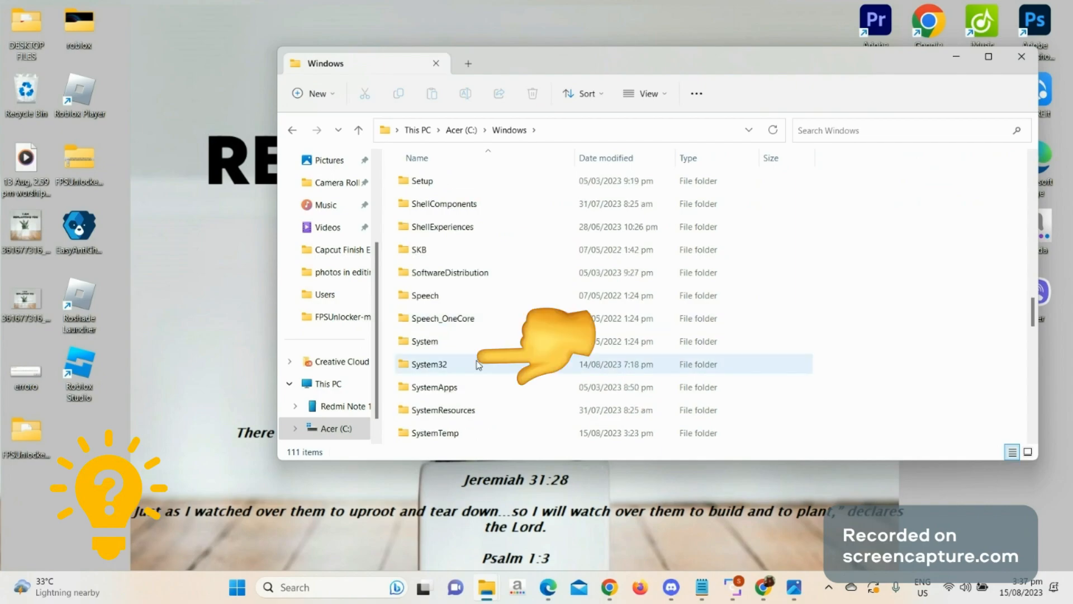
double_click(428, 363)
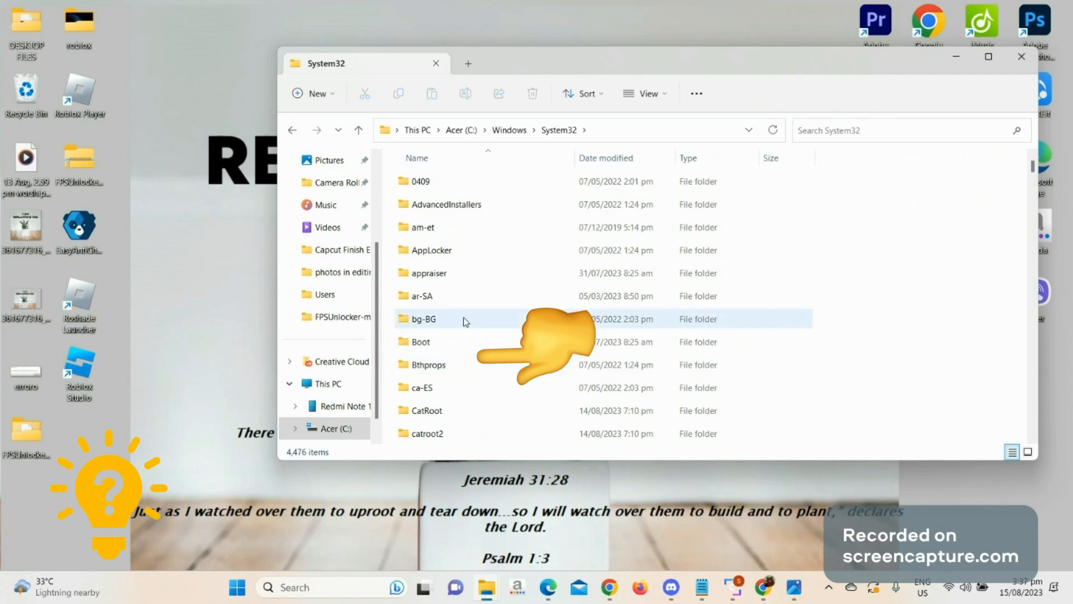
scroll(down, 3)
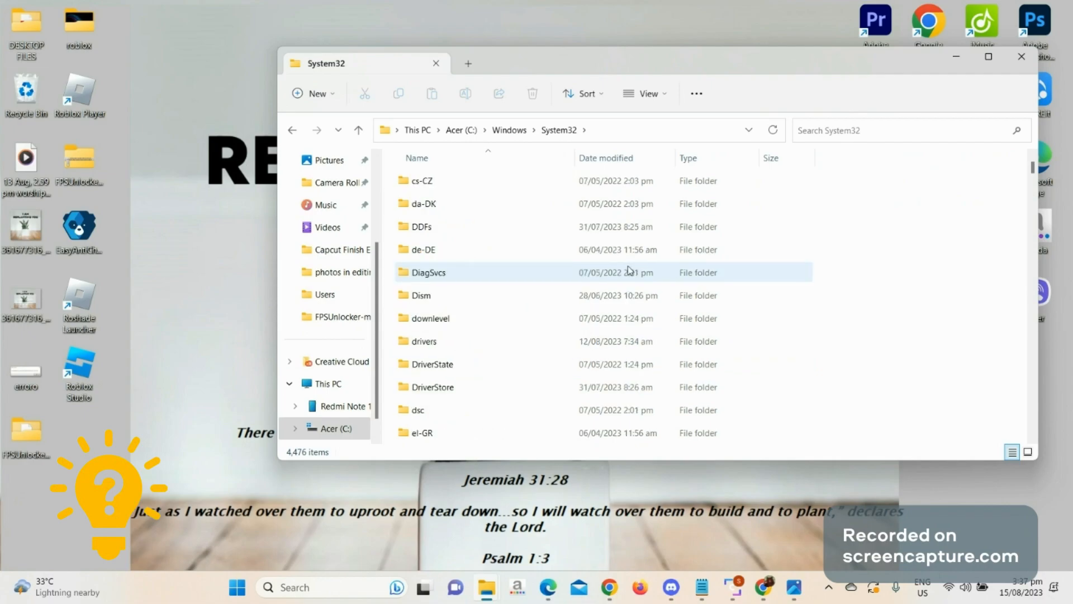
scroll(down, 3)
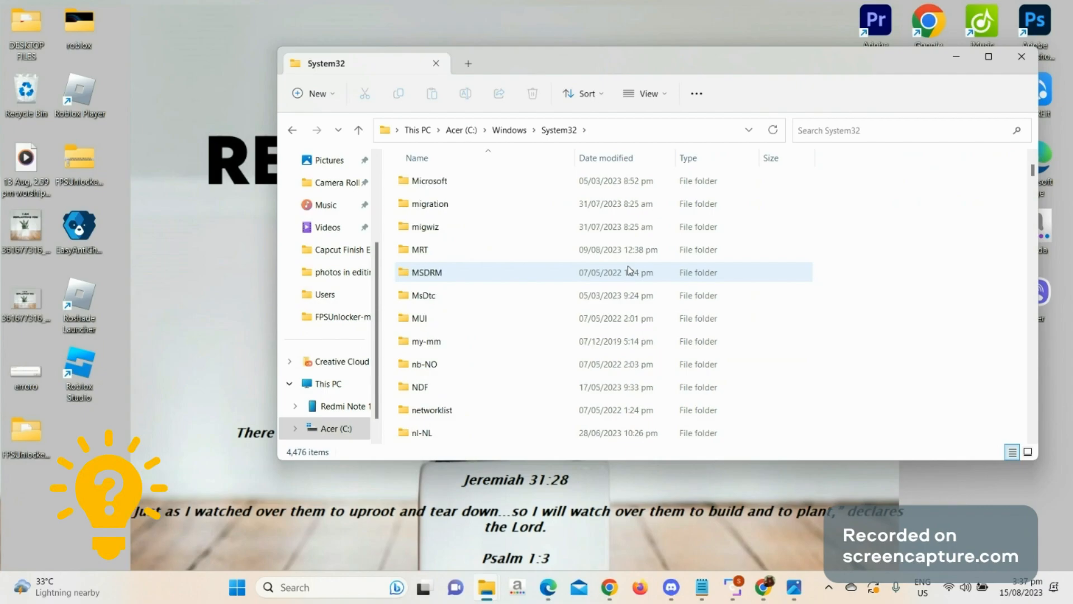
scroll(down, 3)
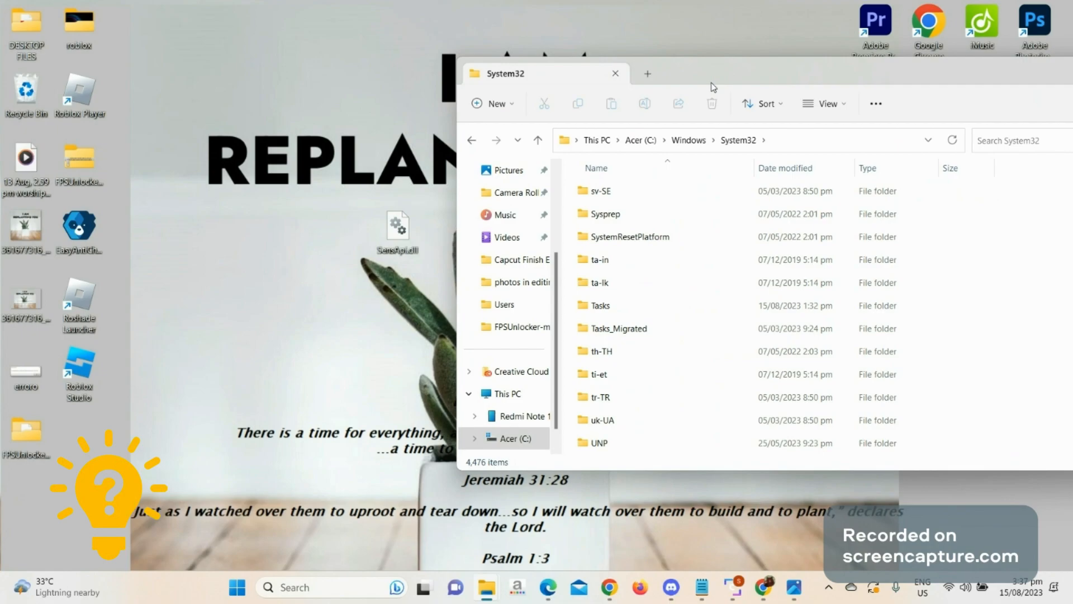
mouse_move(407, 235)
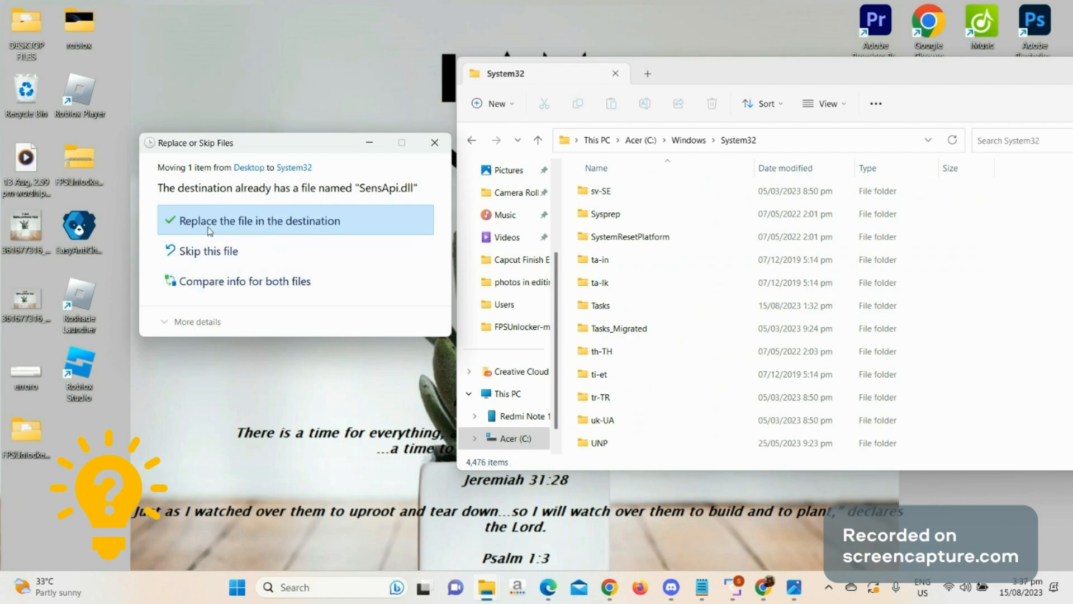
Step: Replace the existing SensApi.dll in System32 with the moved copy, then bring up the Start menu
click(258, 220)
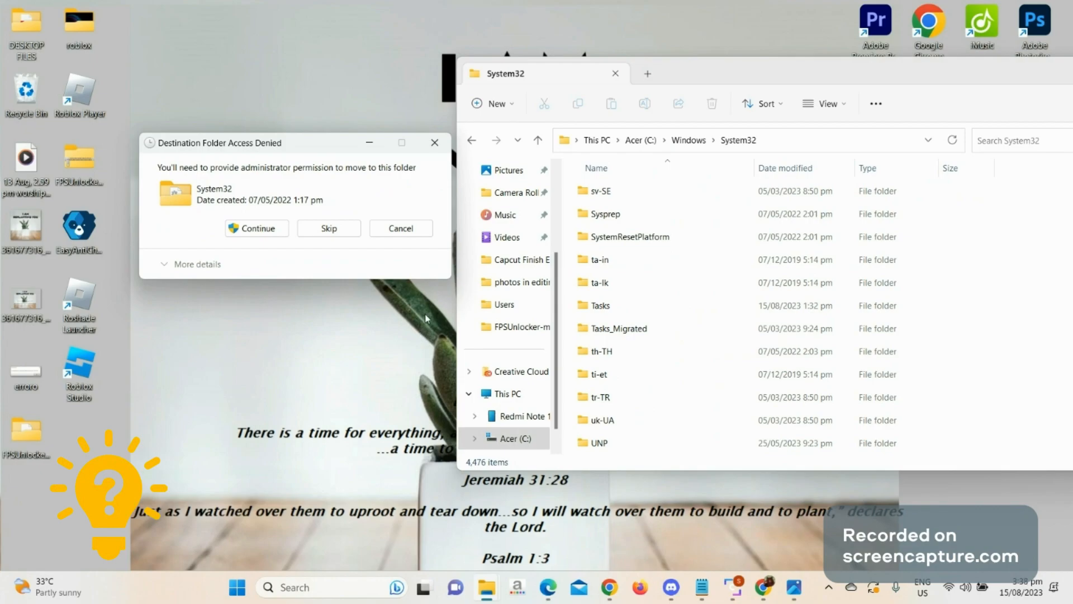
mouse_move(418, 279)
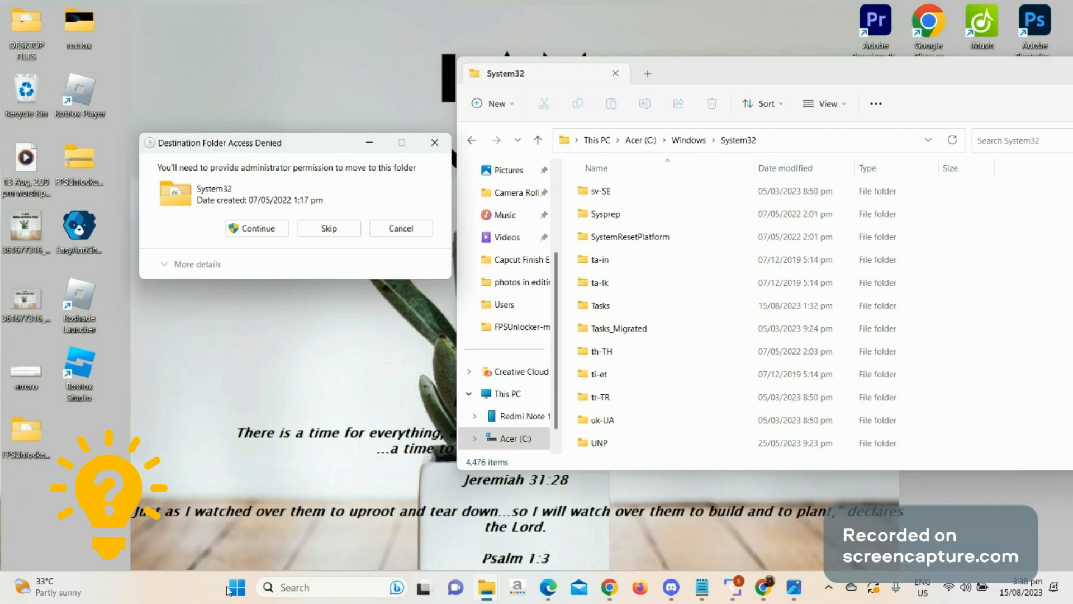
click(236, 587)
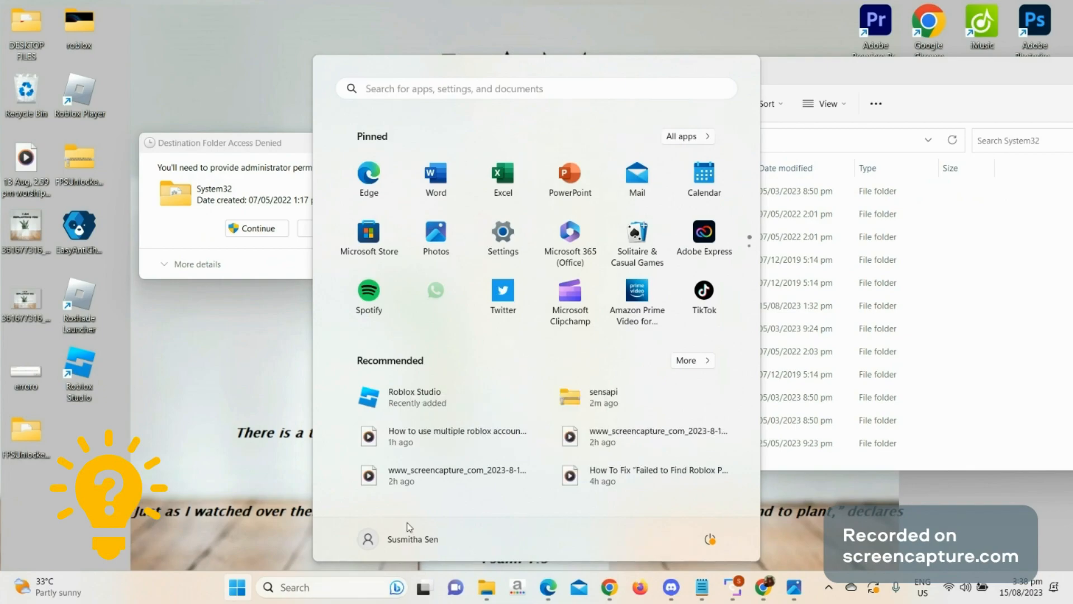
Step: Go to the Windows Update page in Settings showing updates pending a restart
click(503, 237)
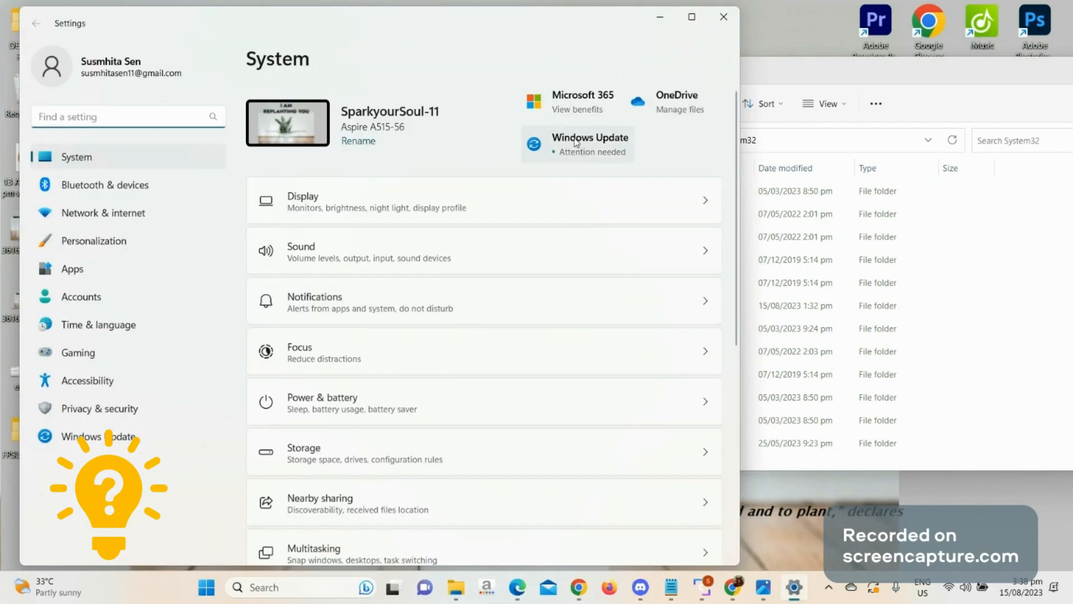
click(590, 144)
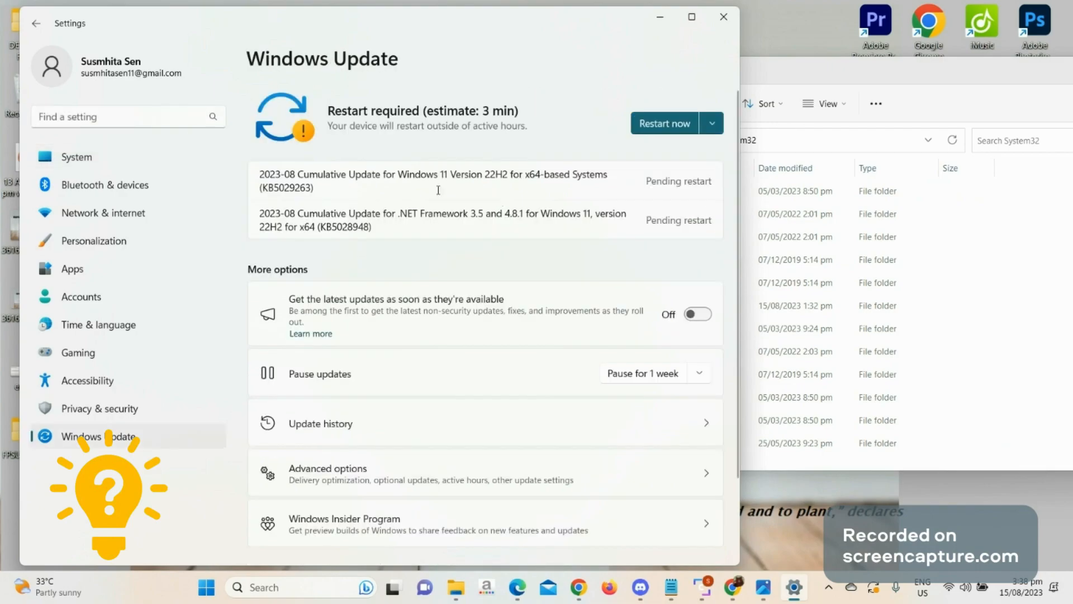
mouse_move(599, 239)
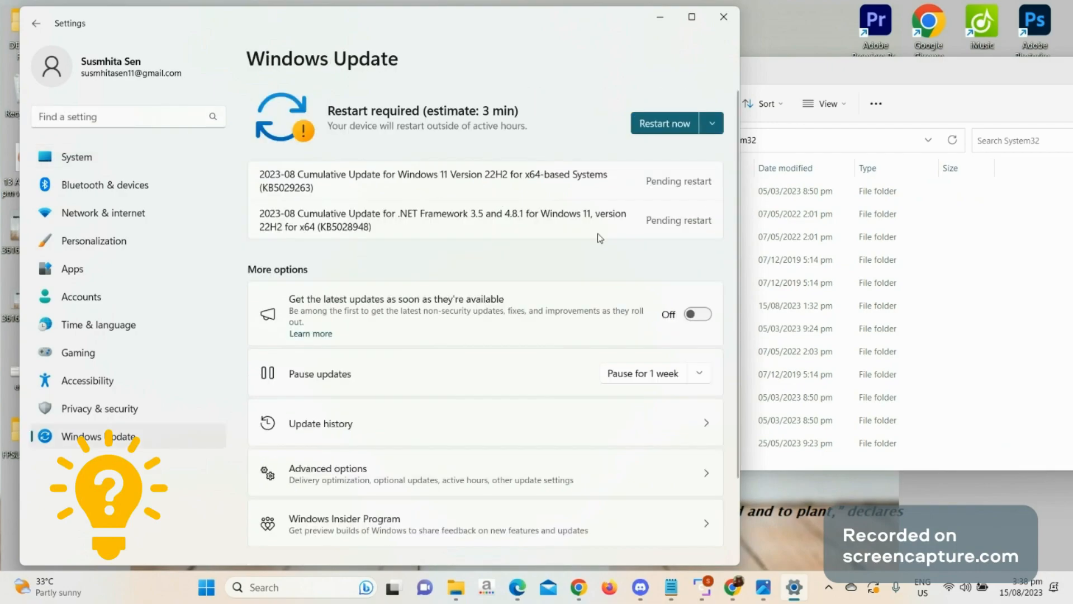